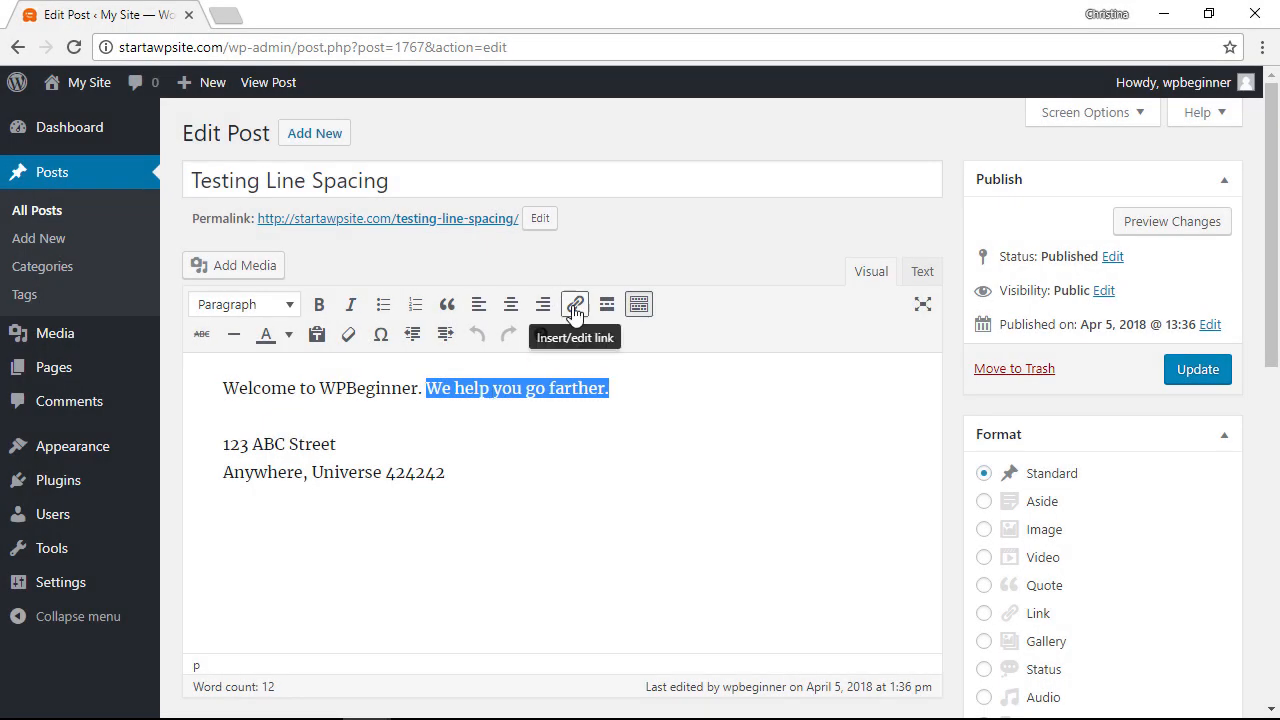
- Open the link options for the selected sentence, then abandon the link and return to the Dashboard
{"action": "left_click", "coordinate": [574, 304]}
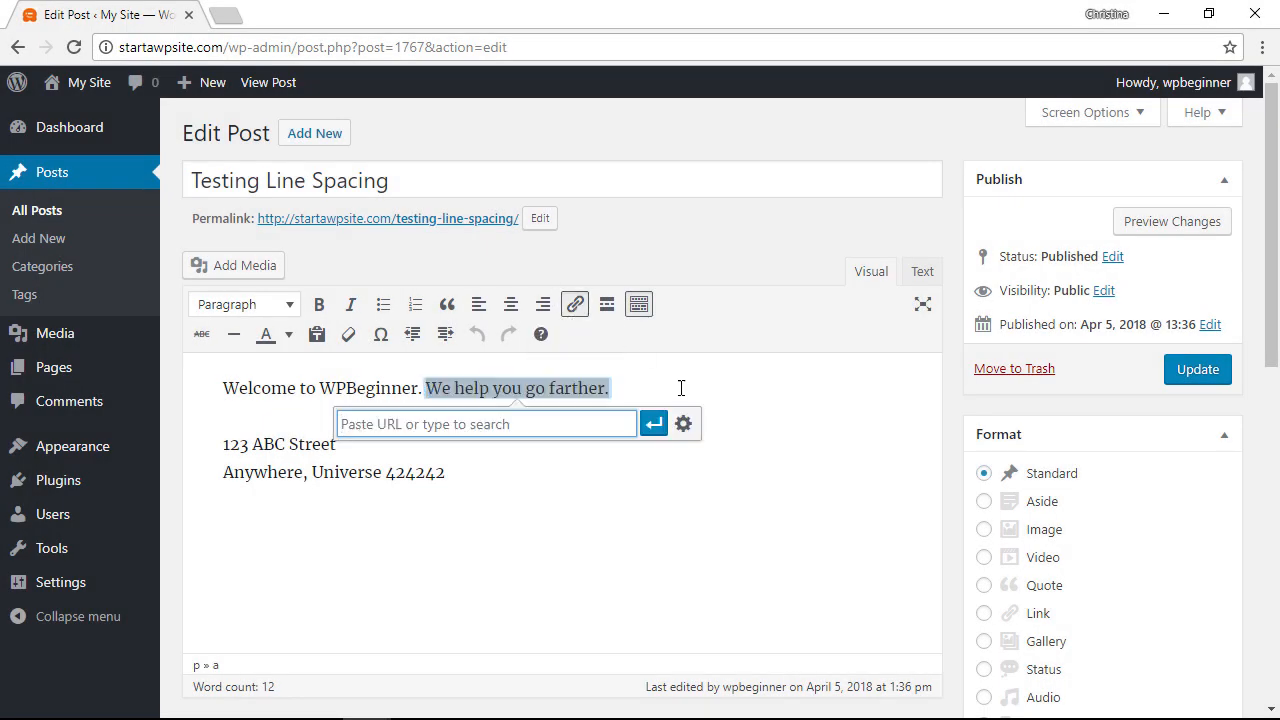
{"action": "left_click", "coordinate": [683, 423]}
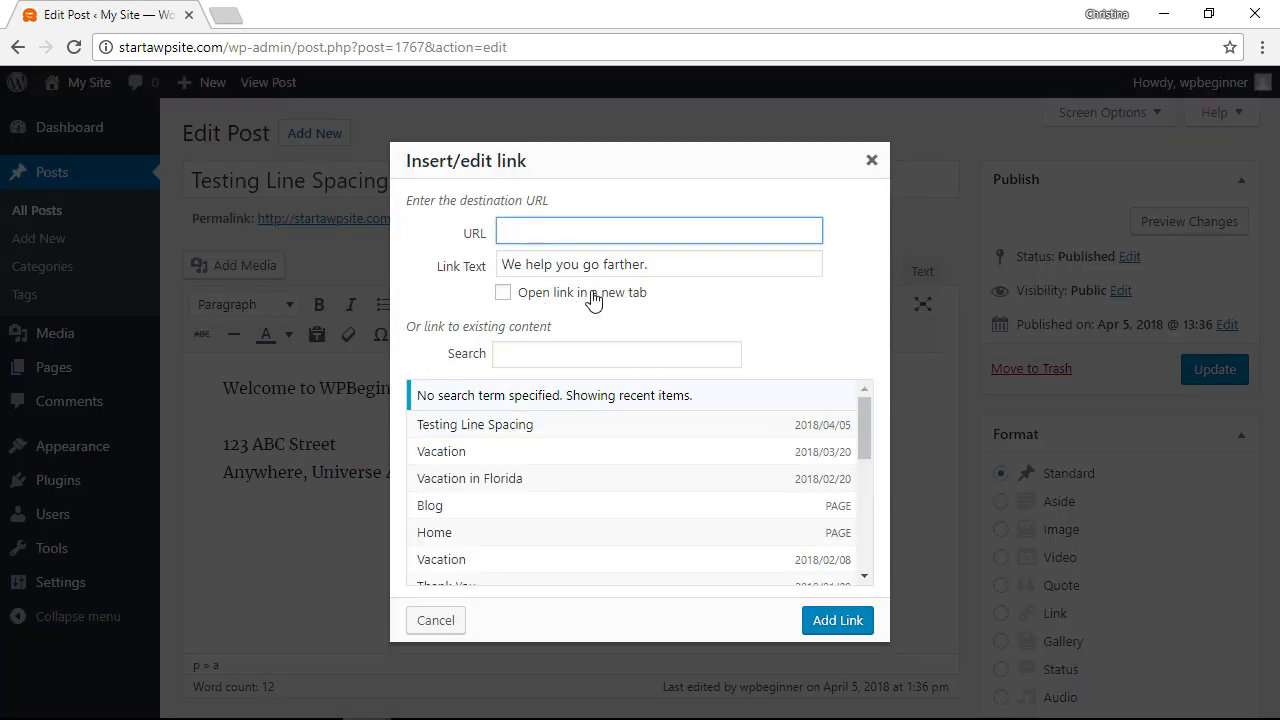
{"action": "left_click", "coordinate": [659, 230]}
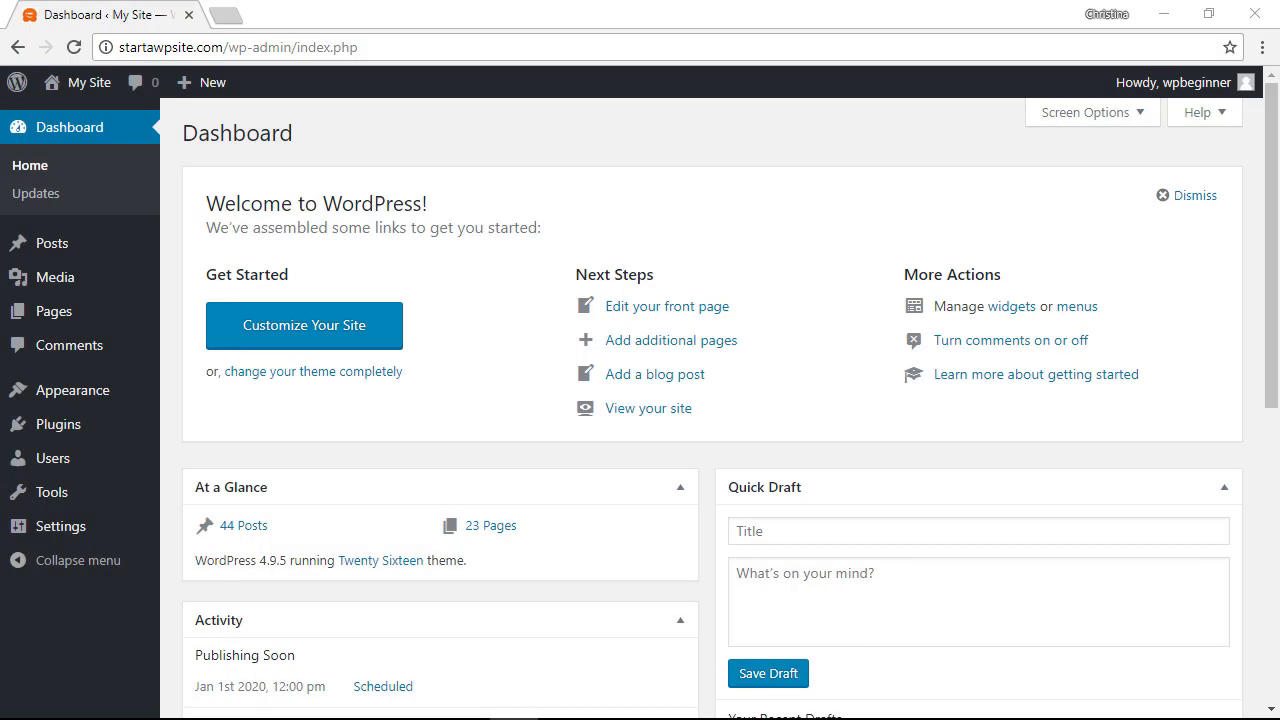
{"action": "mouse_move", "coordinate": [57, 424]}
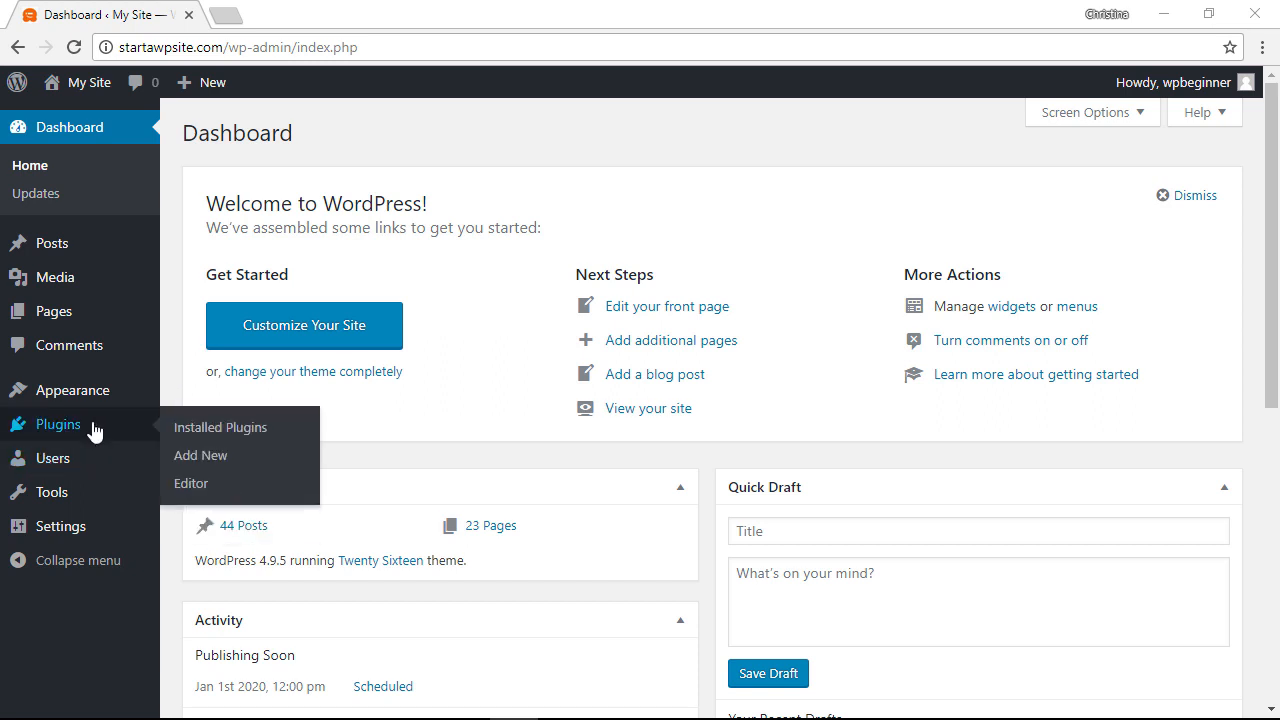
- Search Add New plugins for 'title and nofollow for links', then install and activate it
{"action": "left_click", "coordinate": [200, 455]}
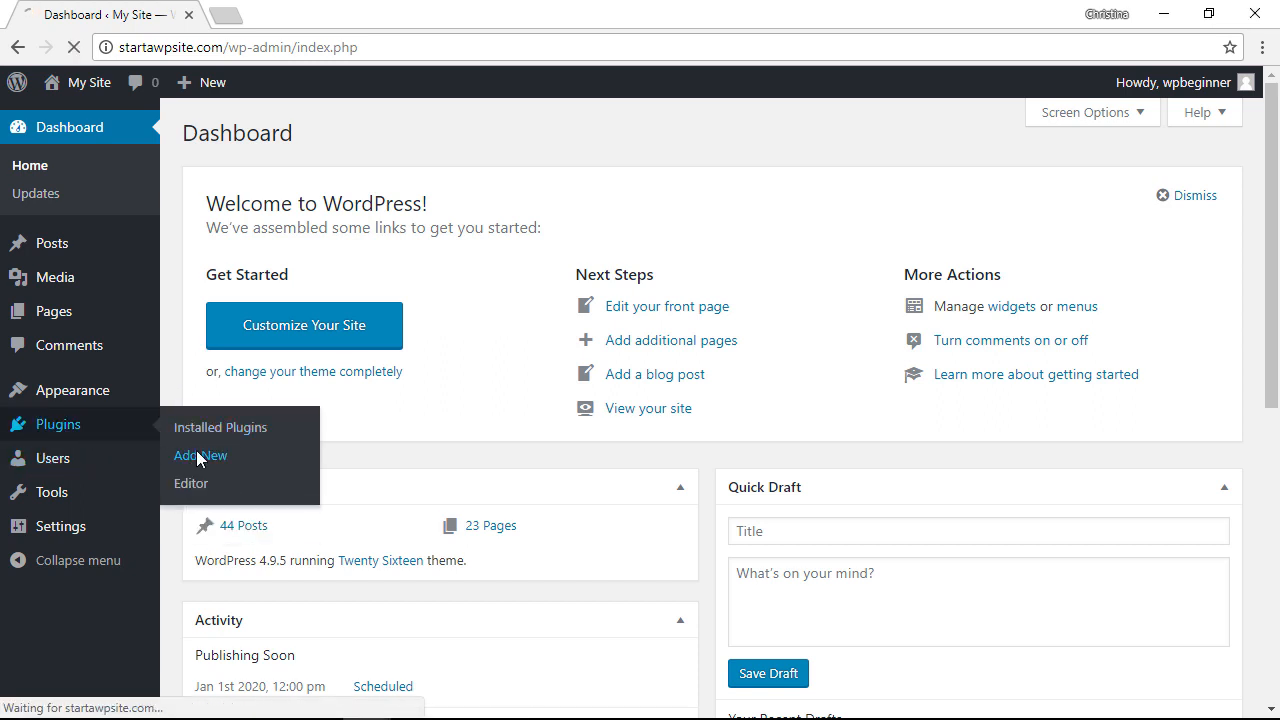
{"action": "left_click", "coordinate": [200, 456]}
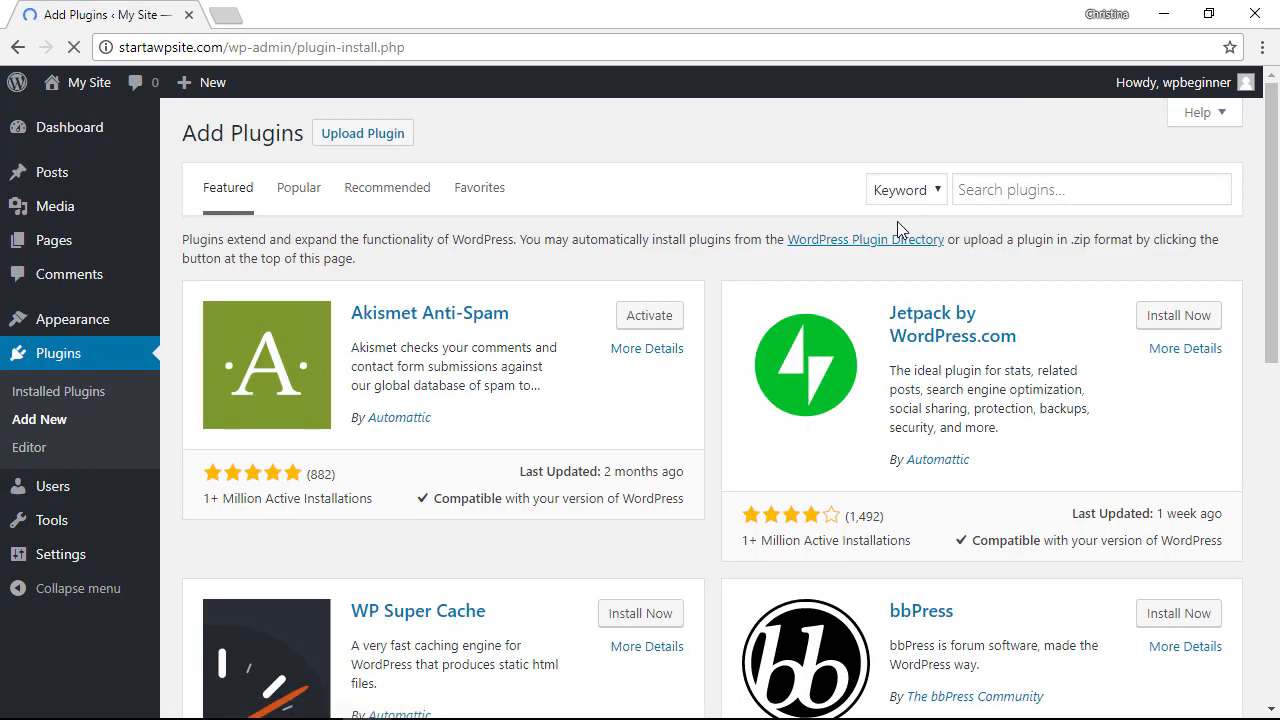
{"action": "type", "text": "title and nofollow for links"}
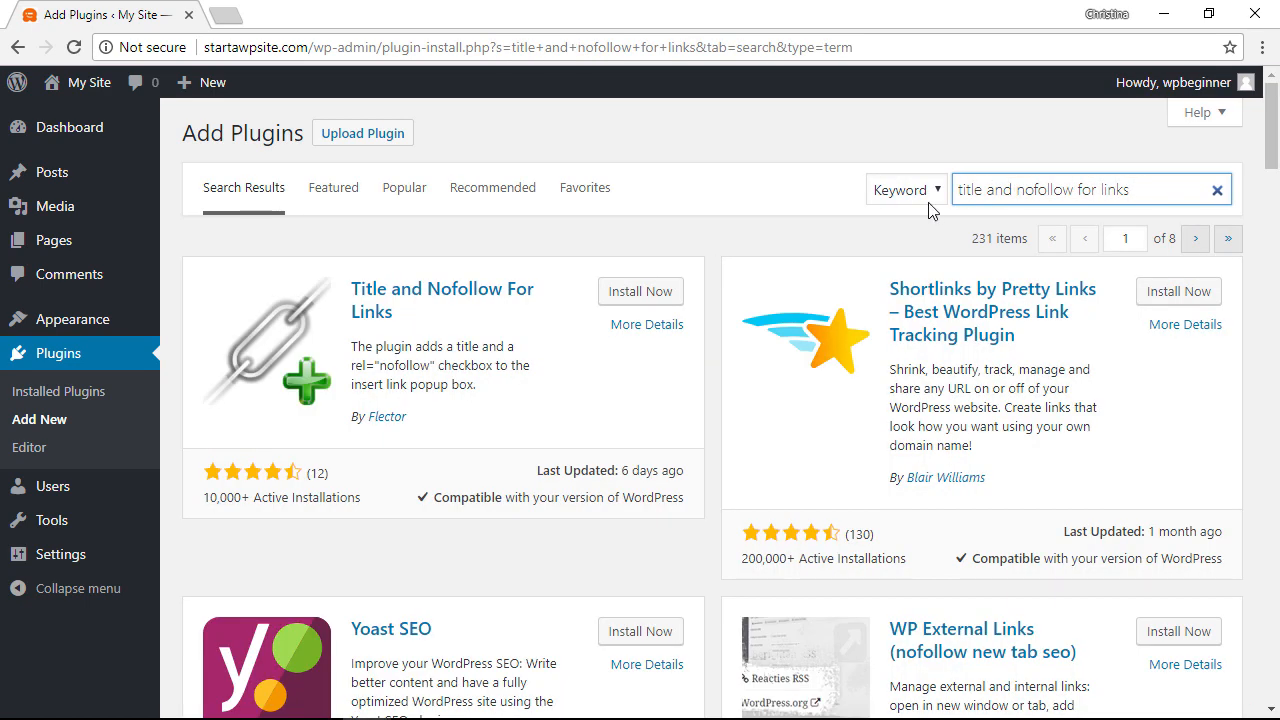
{"action": "mouse_move", "coordinate": [648, 308]}
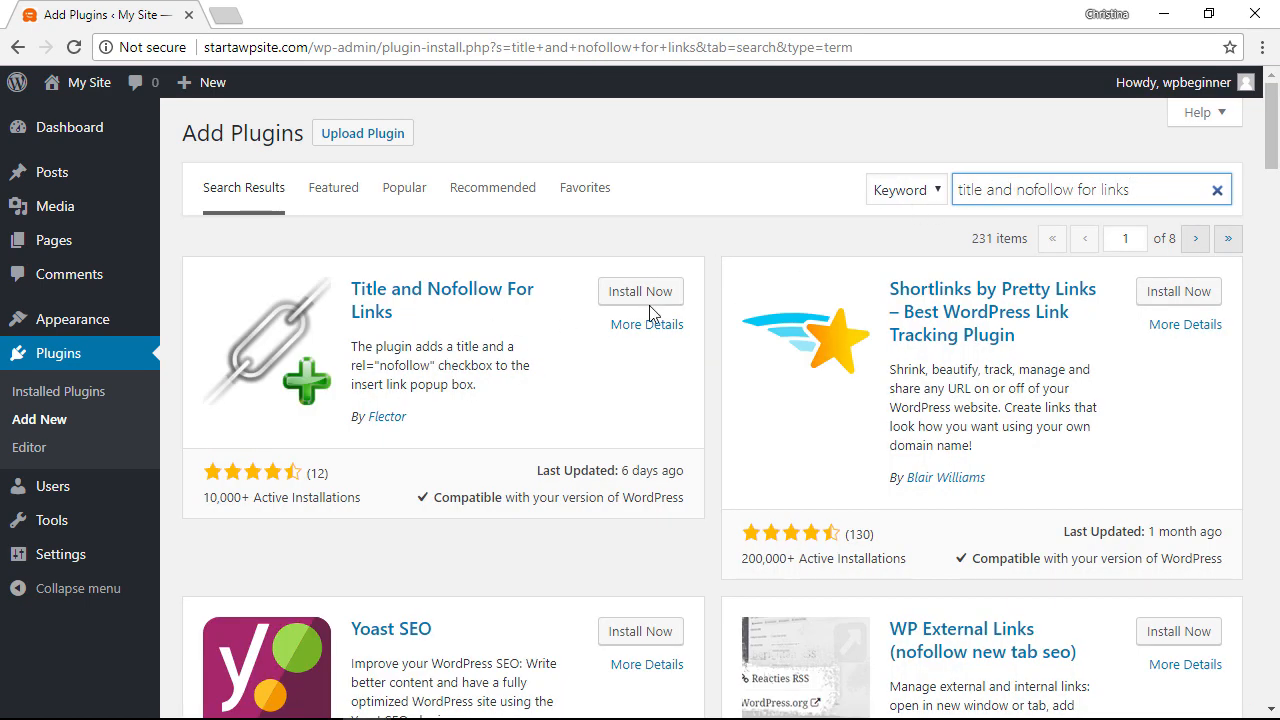
{"action": "left_click", "coordinate": [640, 291]}
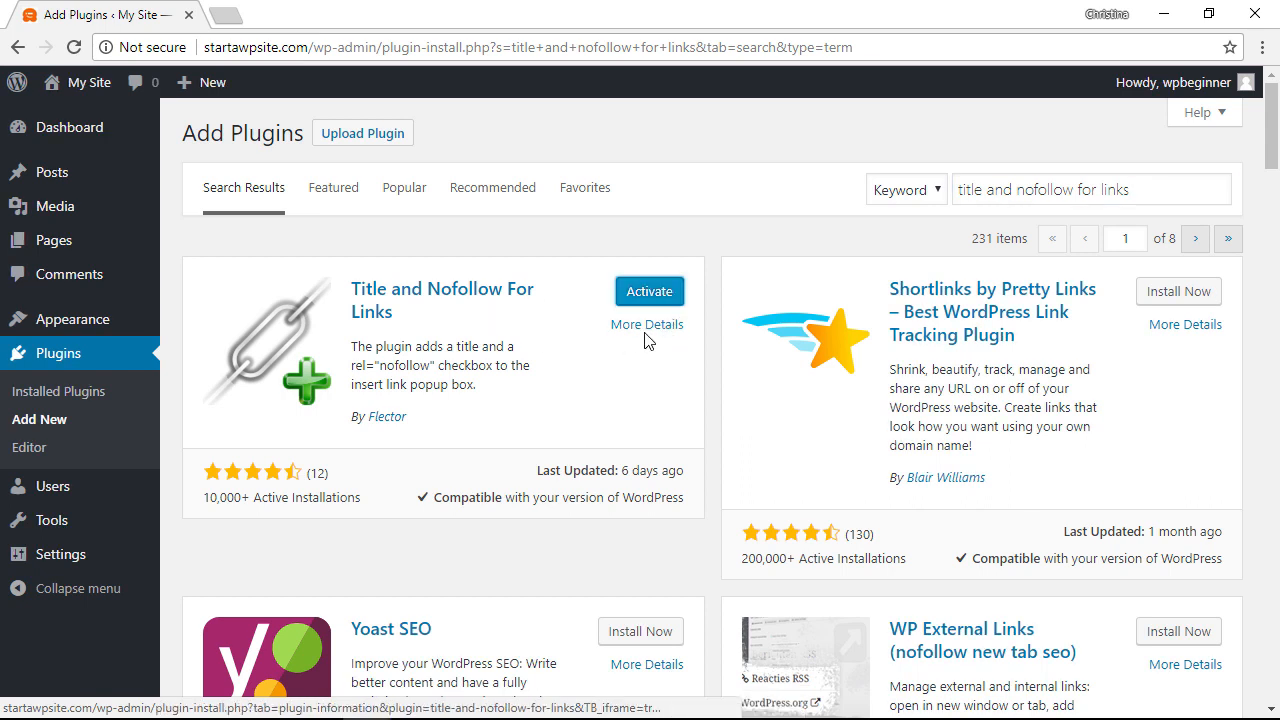
{"action": "left_click", "coordinate": [648, 291]}
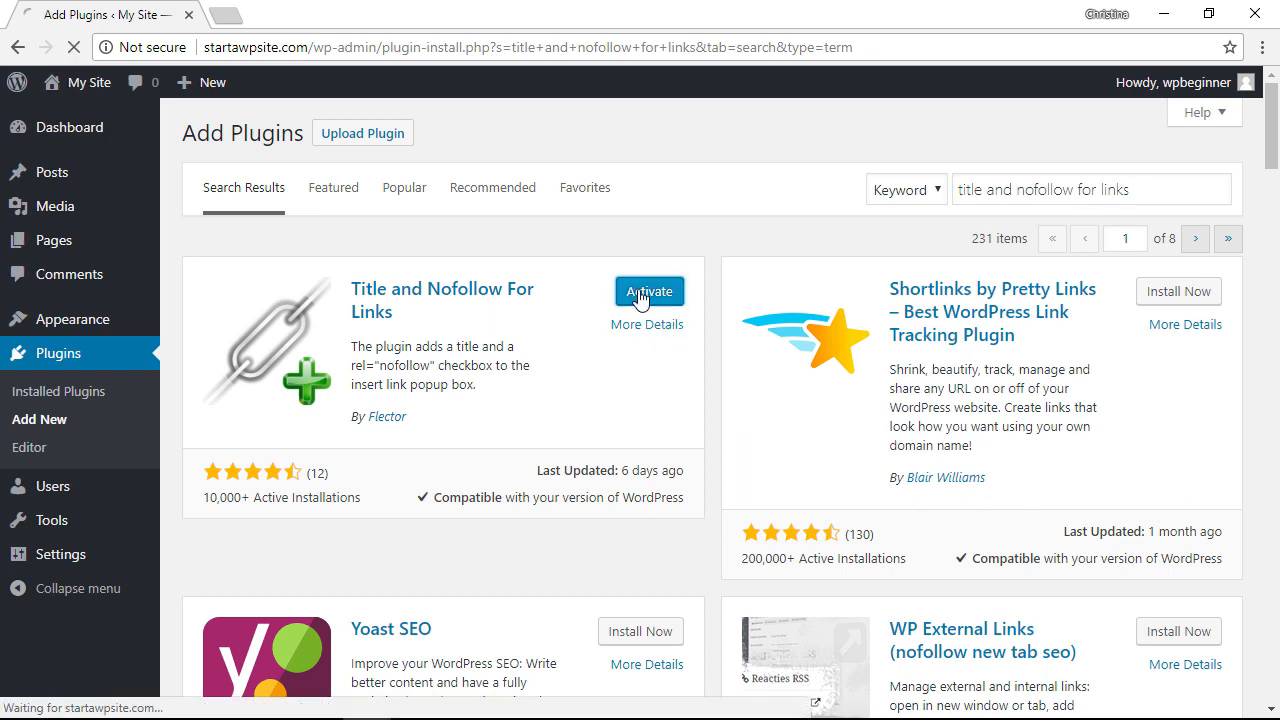
{"action": "left_click", "coordinate": [649, 291]}
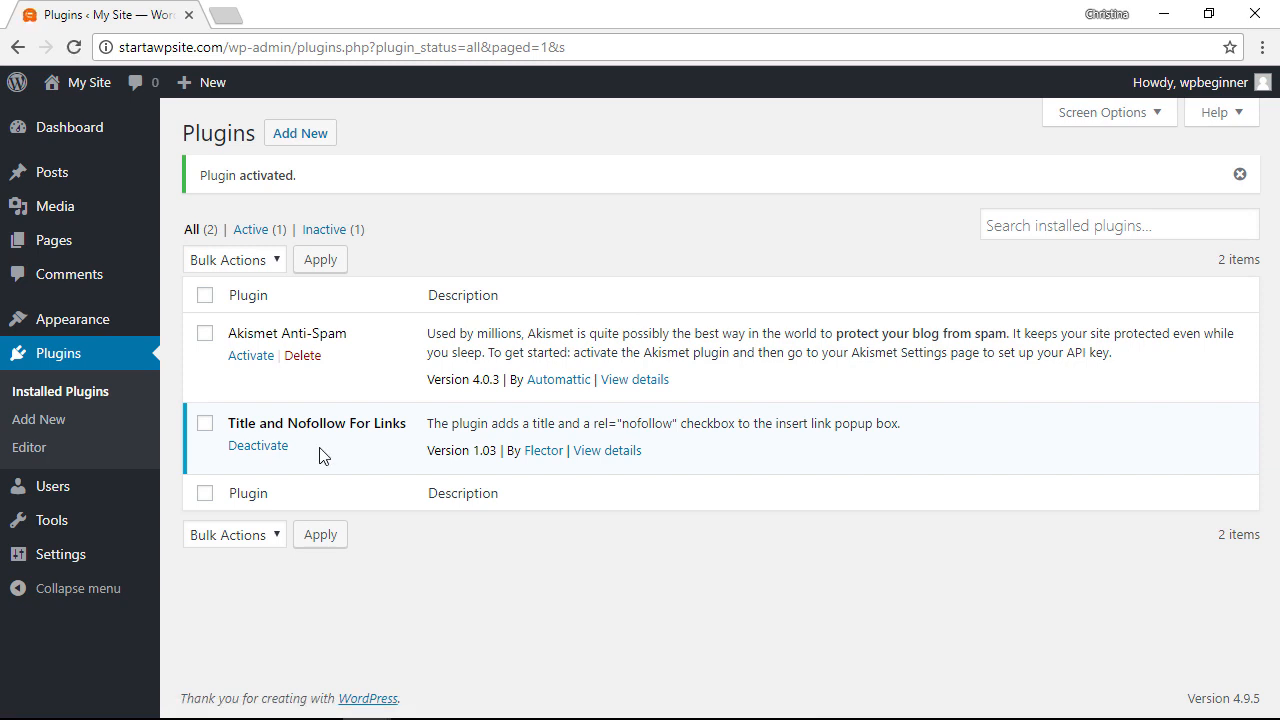
{"action": "mouse_move", "coordinate": [202, 331]}
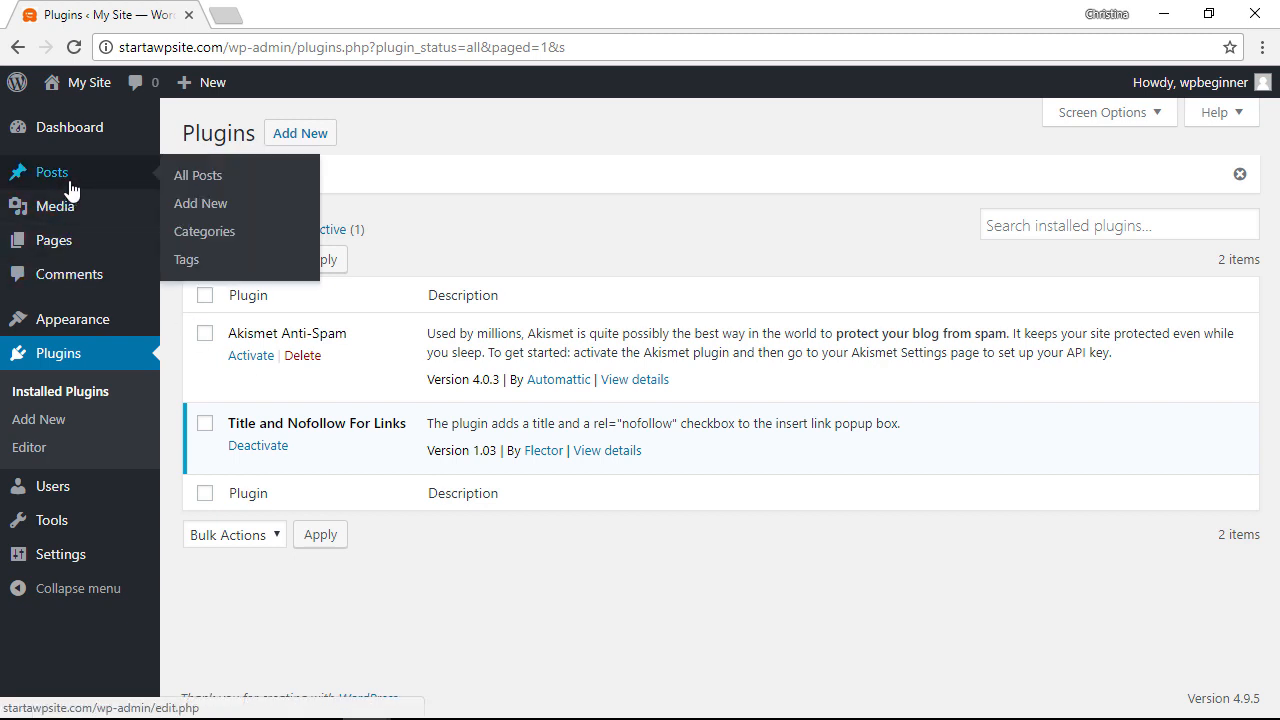
- From All Posts, edit 'Markup: HTML Tags and Formatting' and start linking 'A startup company'
{"action": "left_click", "coordinate": [197, 175]}
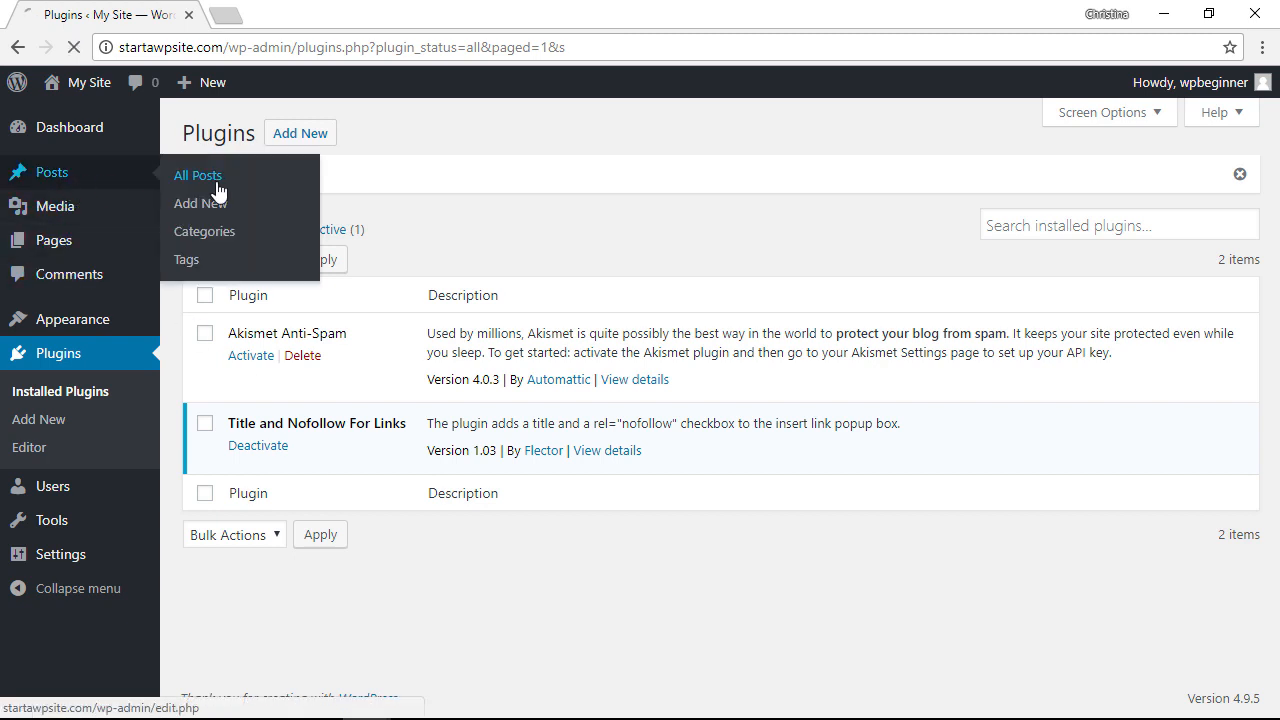
{"action": "left_click", "coordinate": [197, 175]}
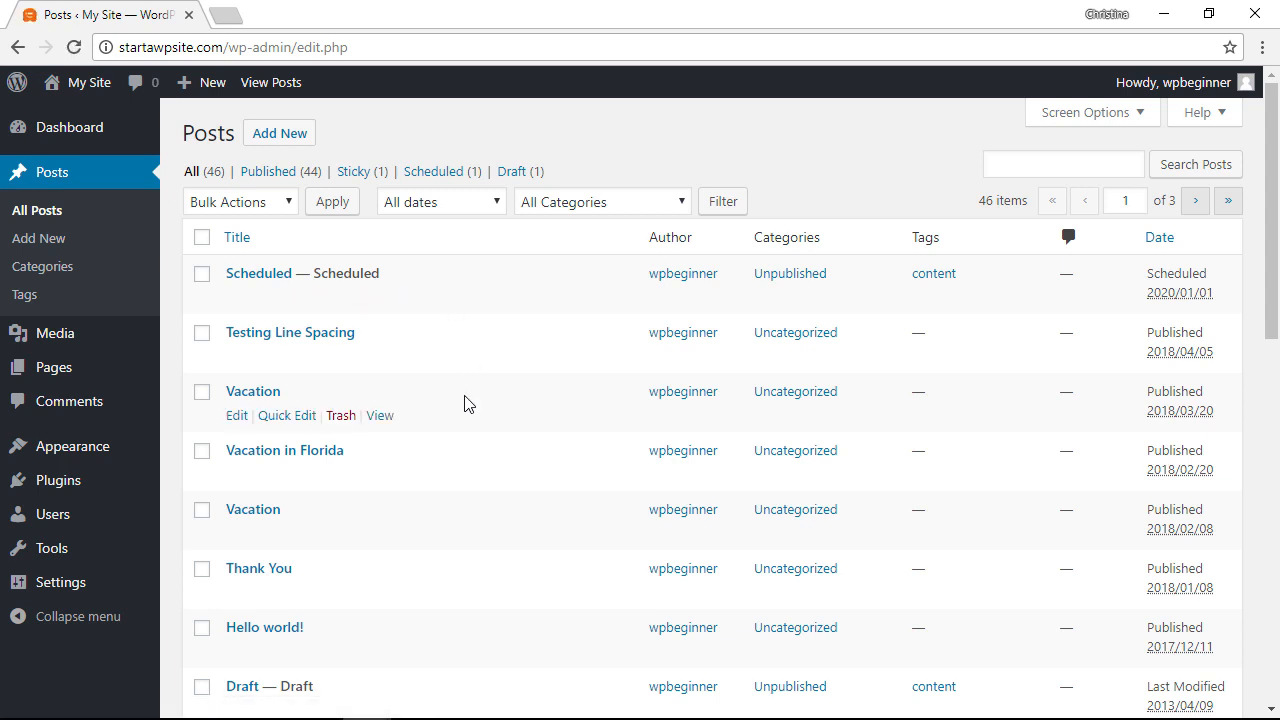
{"action": "scroll", "scroll_direction": "down", "scroll_amount": 3}
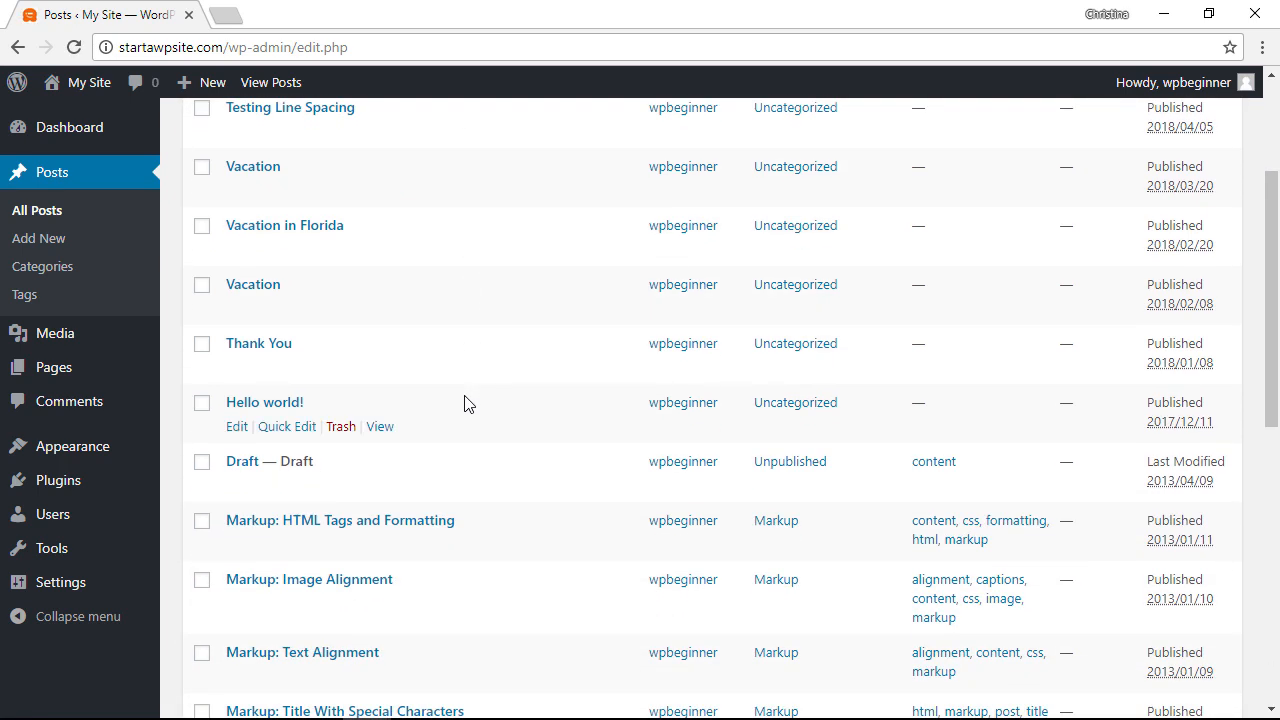
{"action": "left_click", "coordinate": [237, 544]}
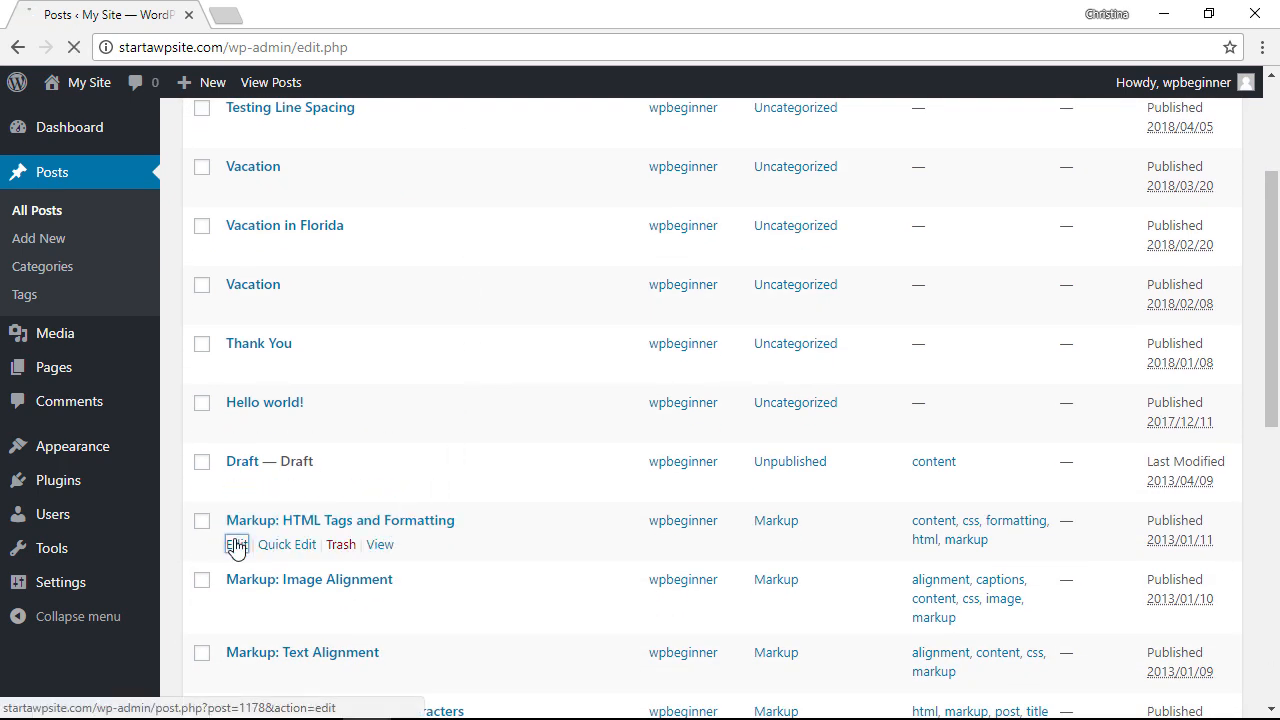
{"action": "left_click", "coordinate": [235, 544]}
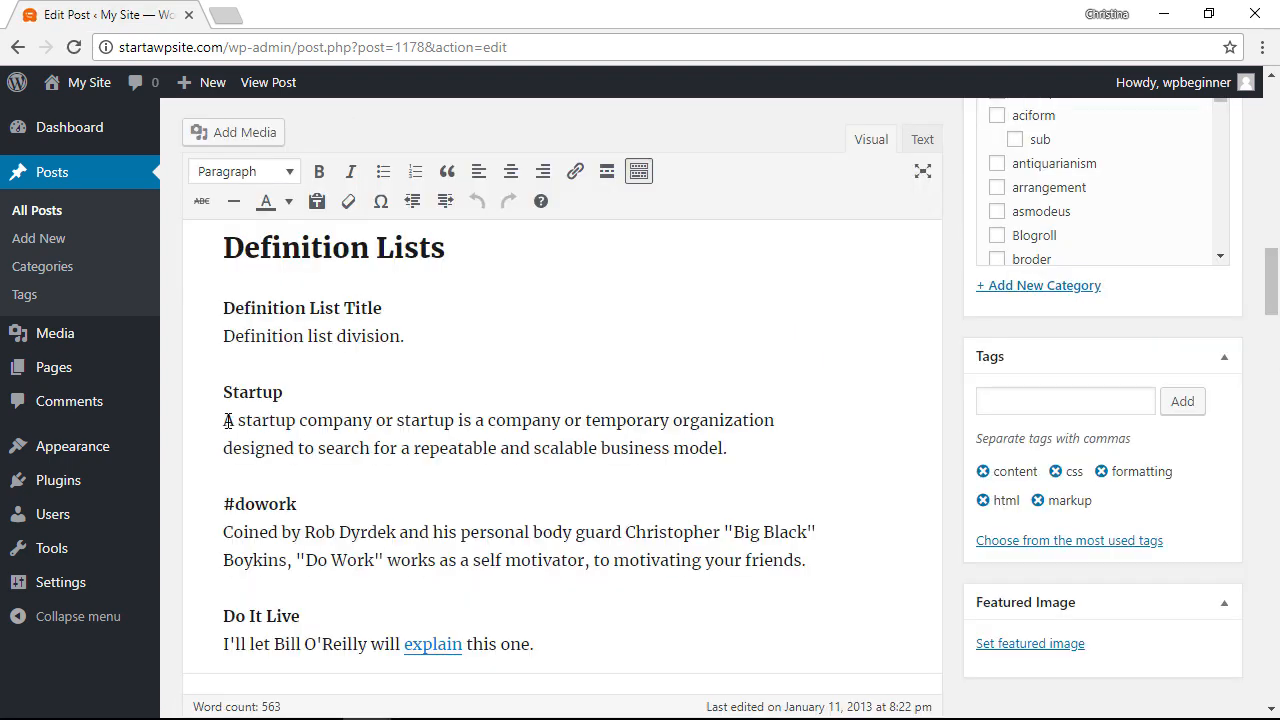
{"action": "left_click_drag", "start_coordinate": [223, 419], "coordinate": [371, 419]}
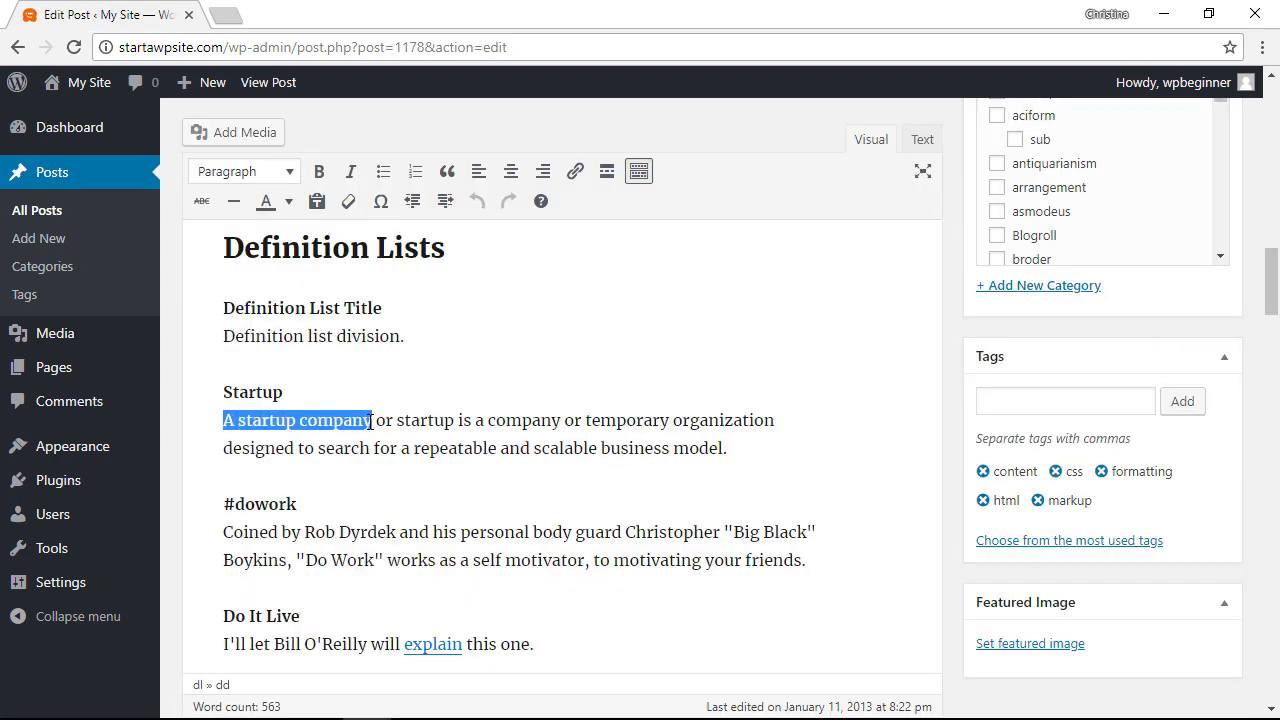
{"action": "mouse_move", "coordinate": [575, 171]}
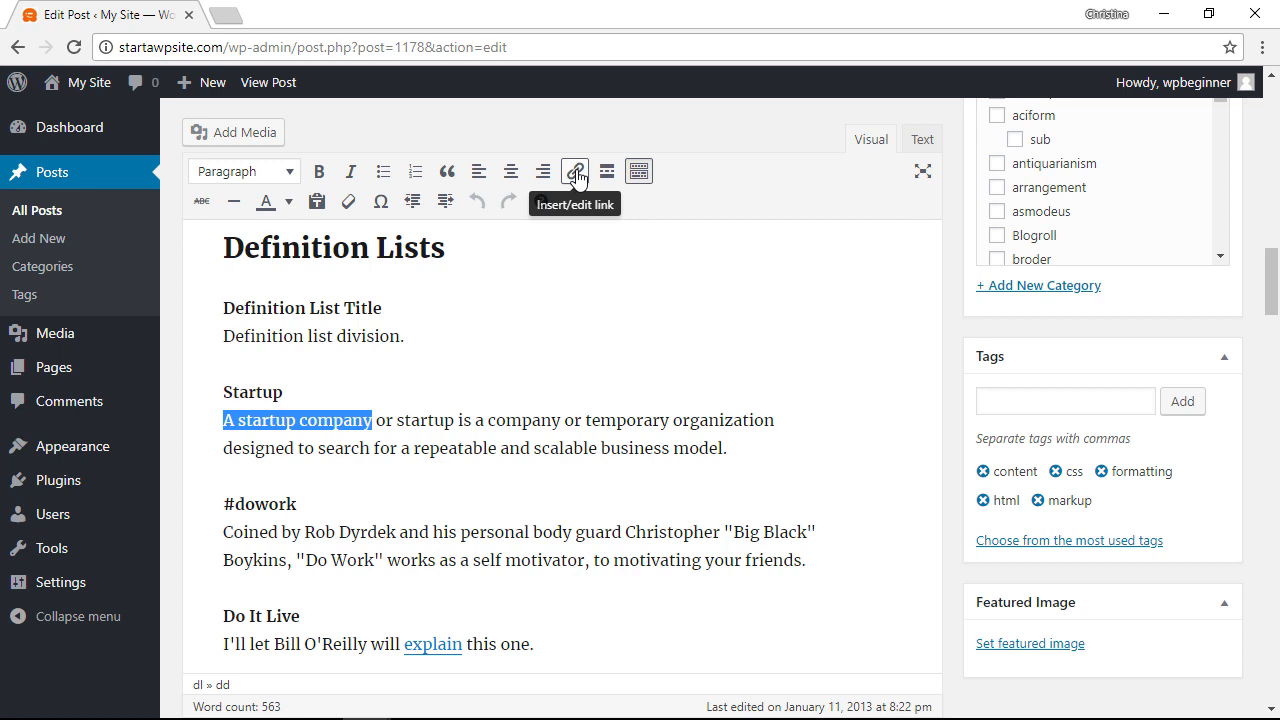
{"action": "left_click", "coordinate": [574, 171]}
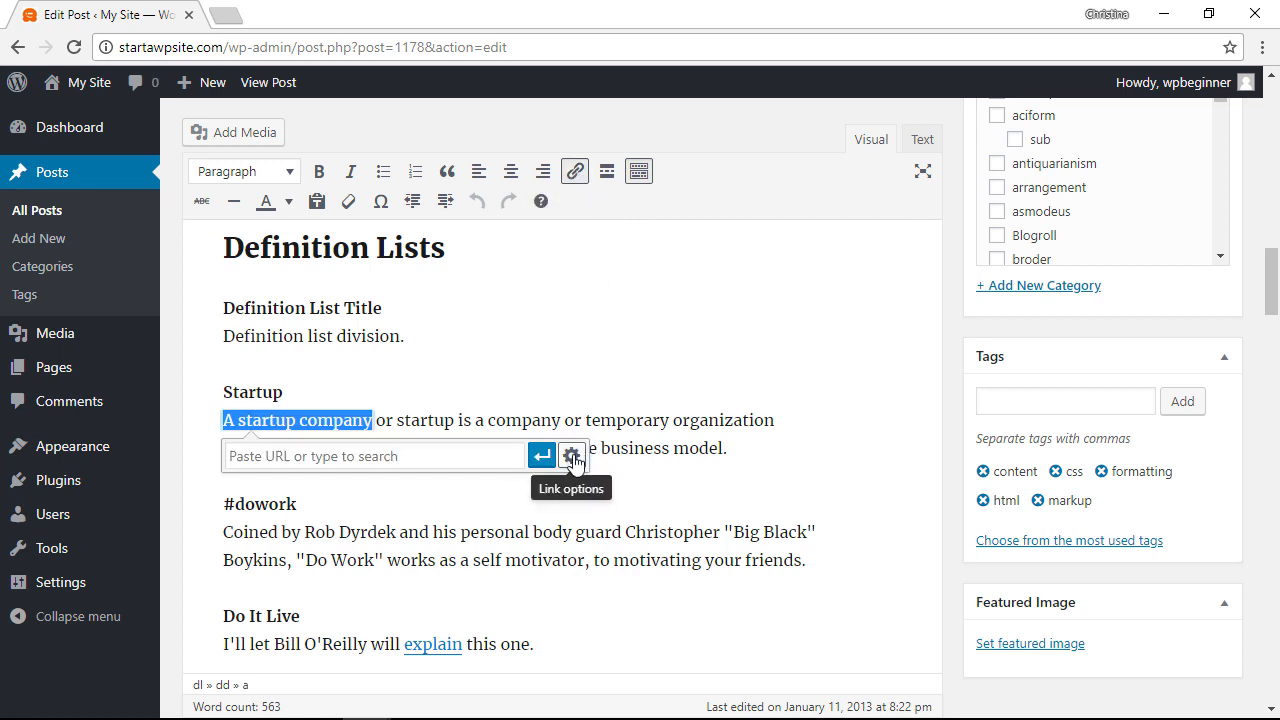
{"action": "left_click", "coordinate": [571, 456]}
{"action": "type", "text": "www.example.com"}
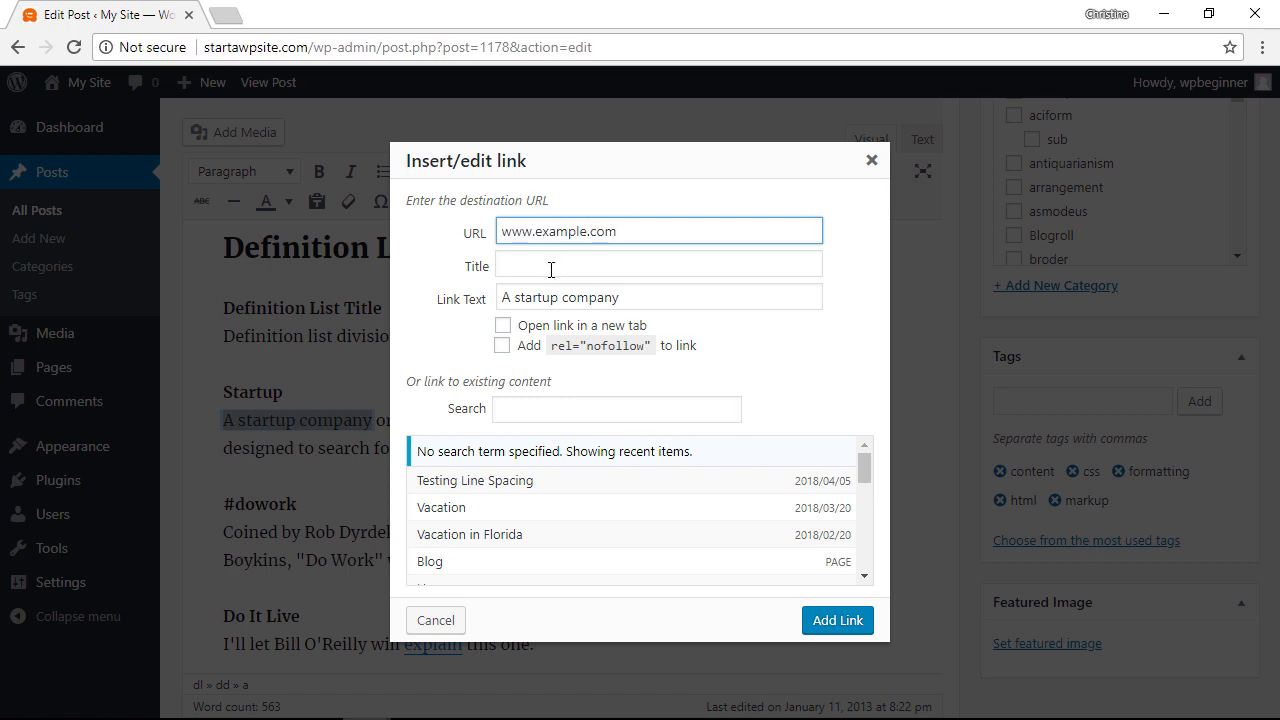
{"action": "type", "text": "Startup Company"}
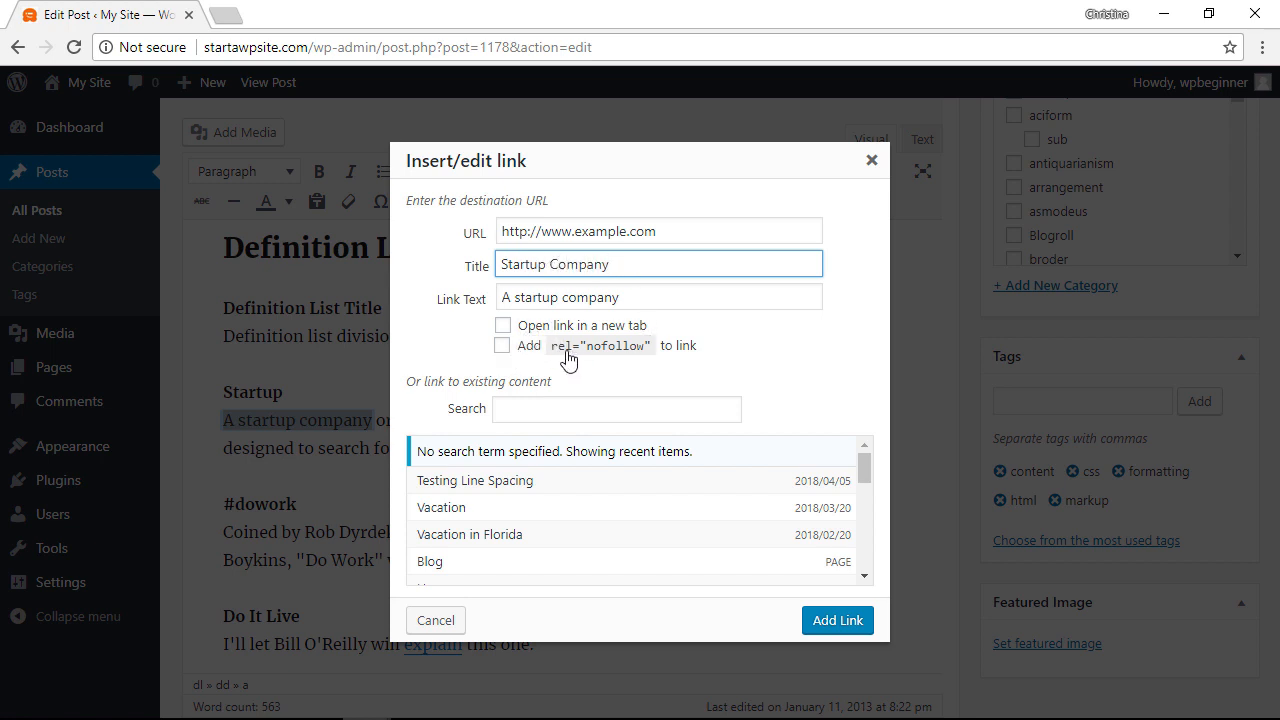
{"action": "left_click", "coordinate": [503, 345]}
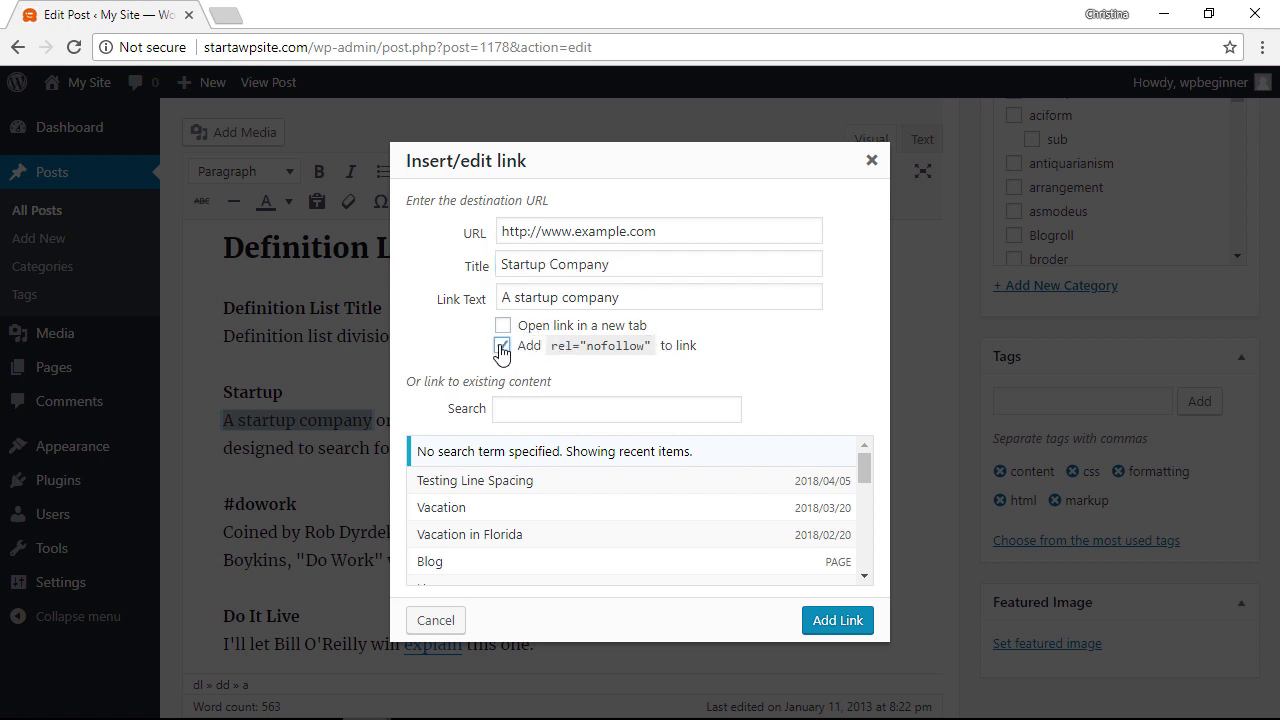
{"action": "left_click", "coordinate": [502, 345]}
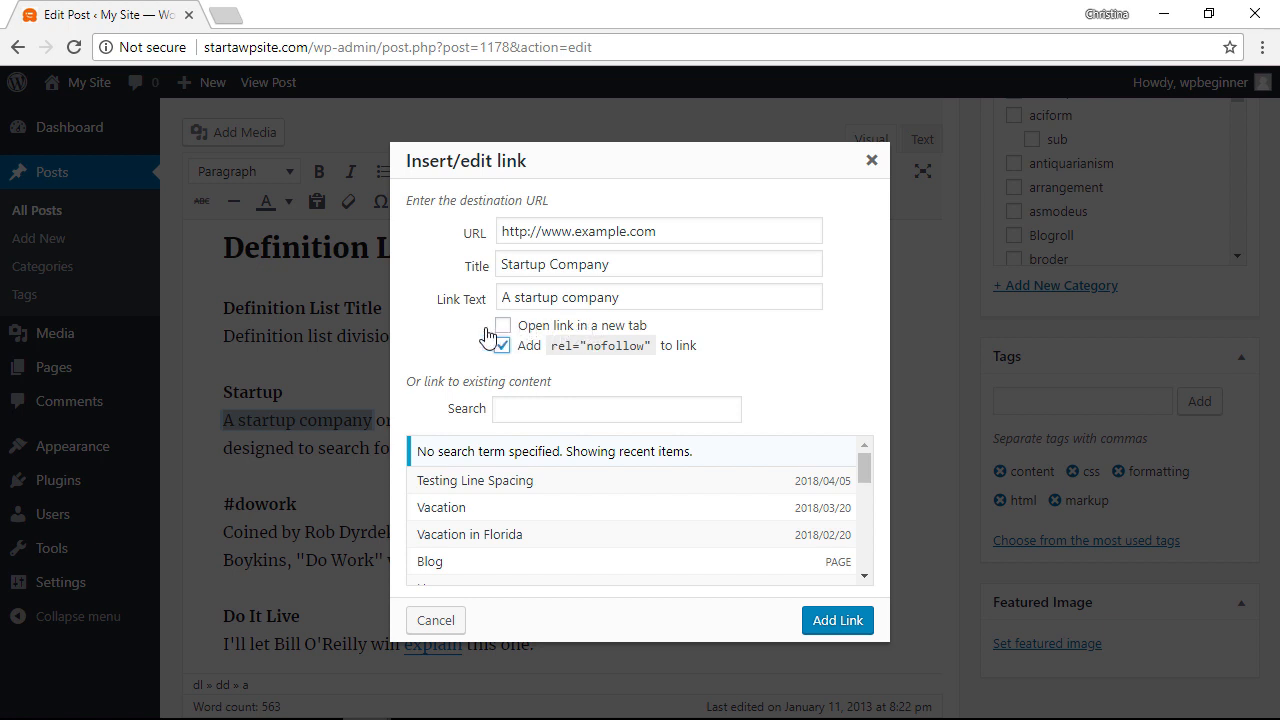
{"action": "left_click", "coordinate": [503, 325]}
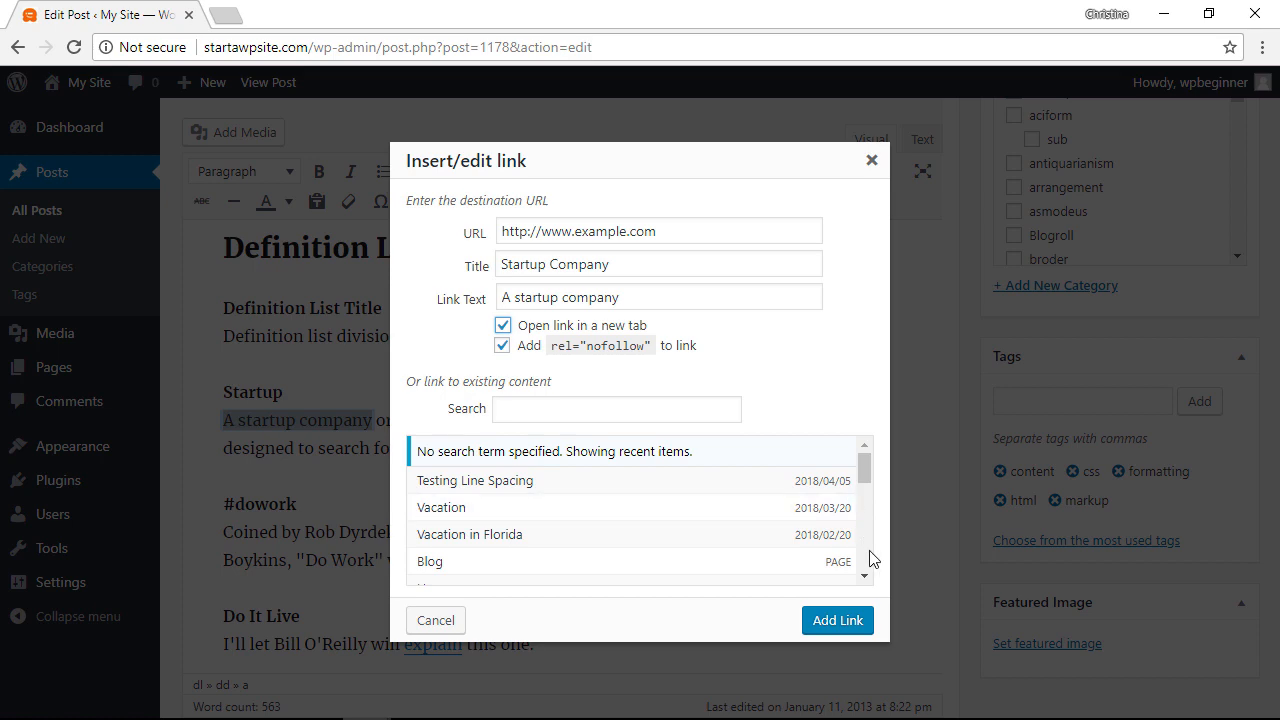
{"action": "left_click", "coordinate": [837, 620]}
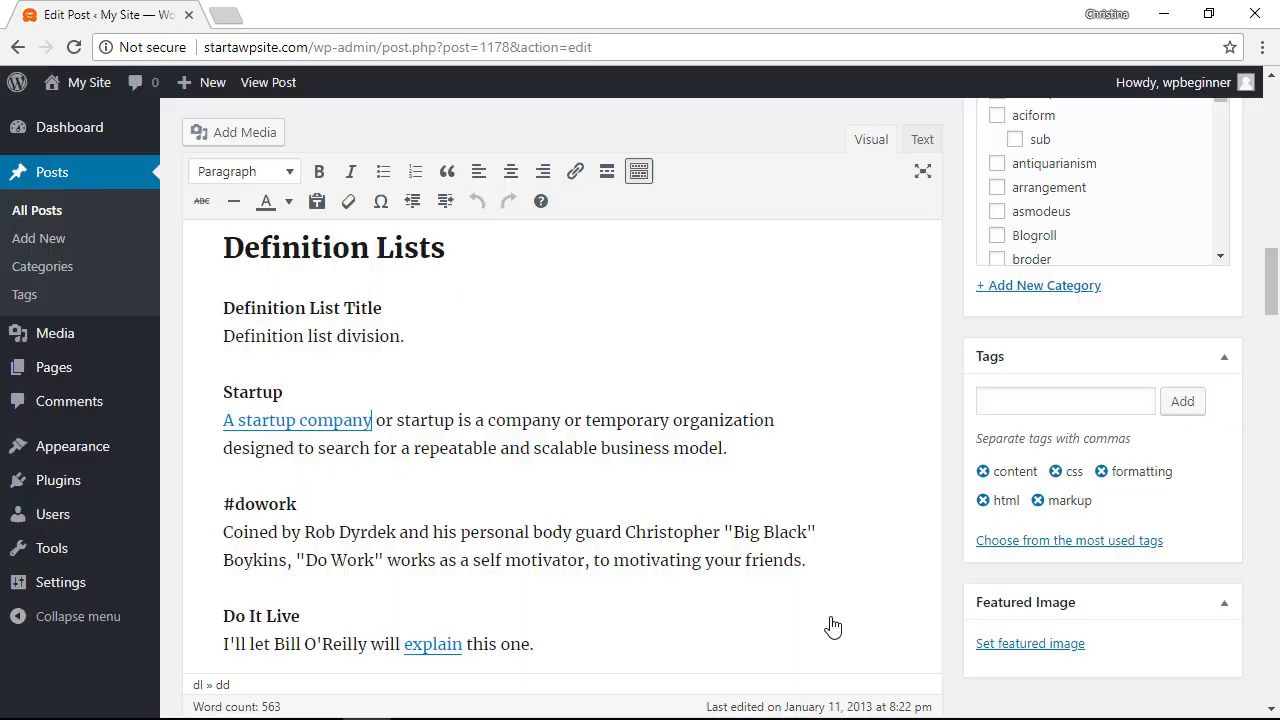
{"action": "mouse_move", "coordinate": [922, 139]}
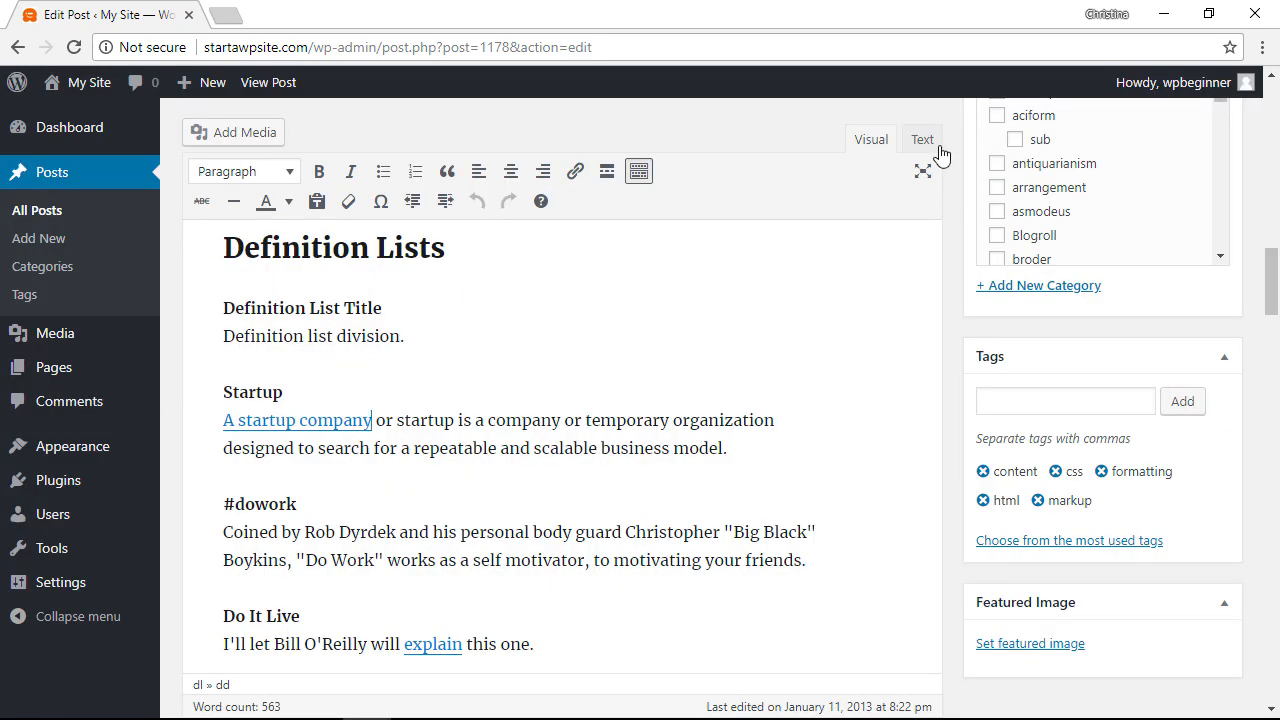
{"action": "left_click", "coordinate": [922, 139]}
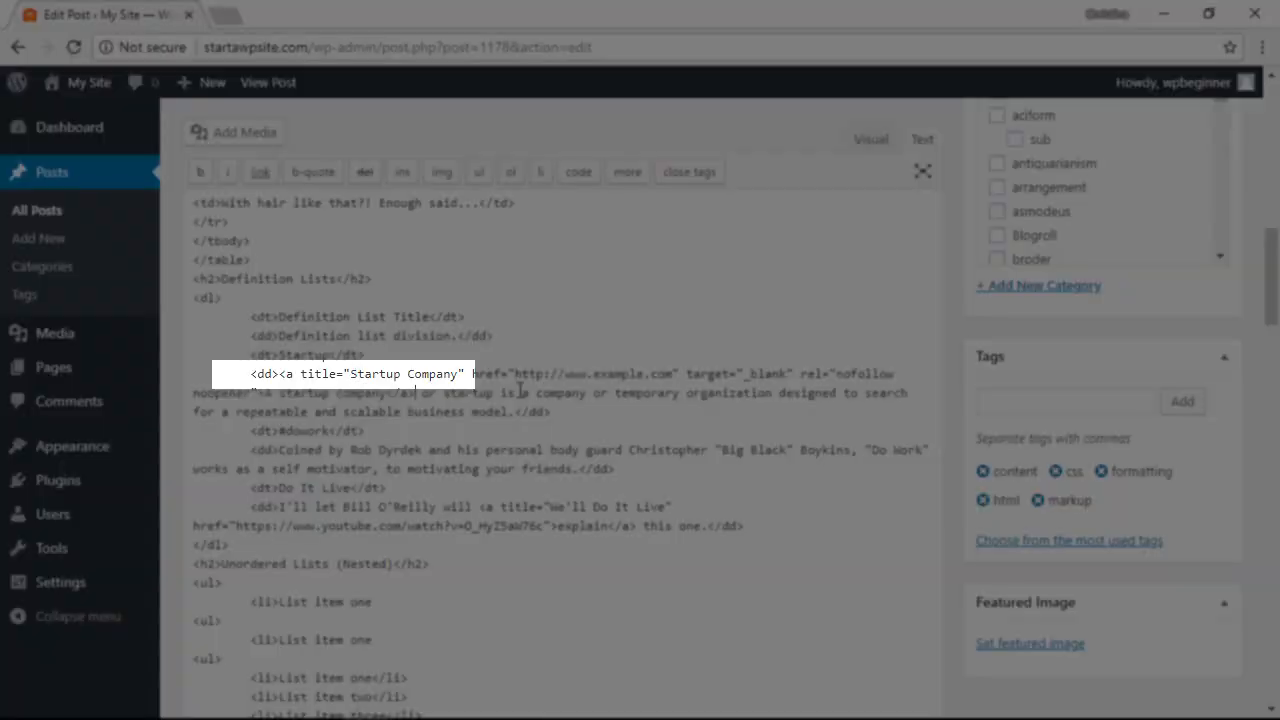